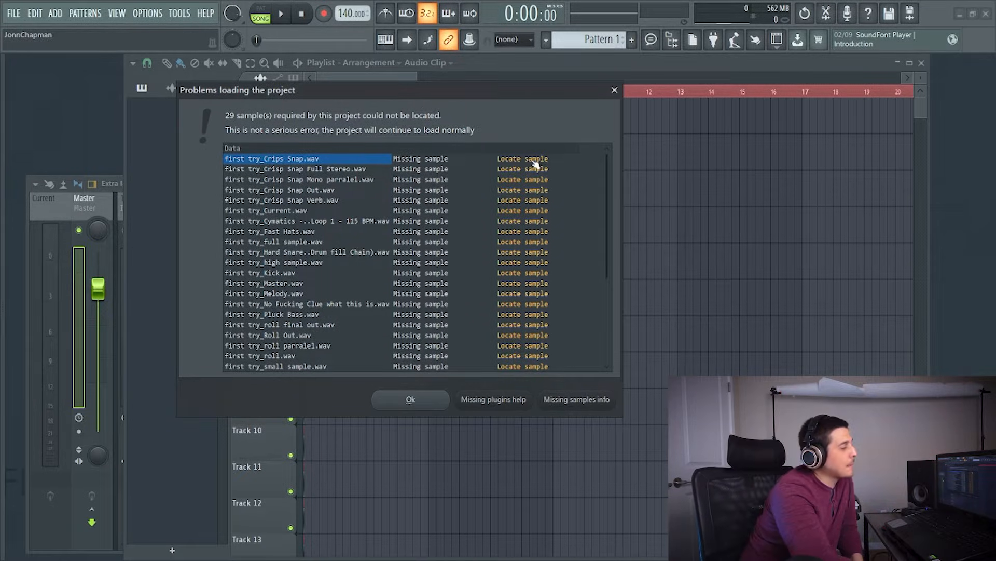
Dismiss the missing first try_Crips Snap sample prompt and go to Options > File settings
left_click(522, 157)
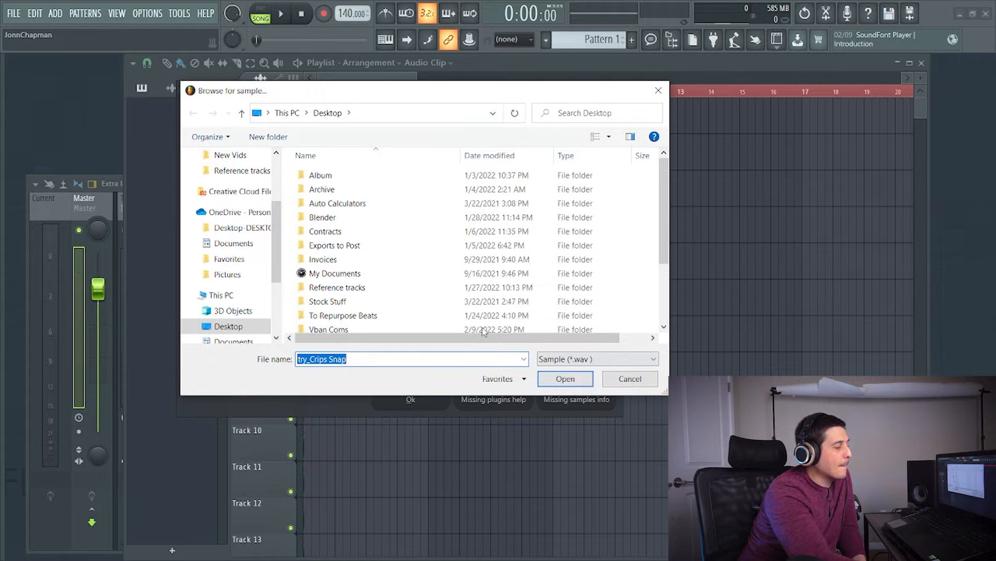
left_click(334, 273)
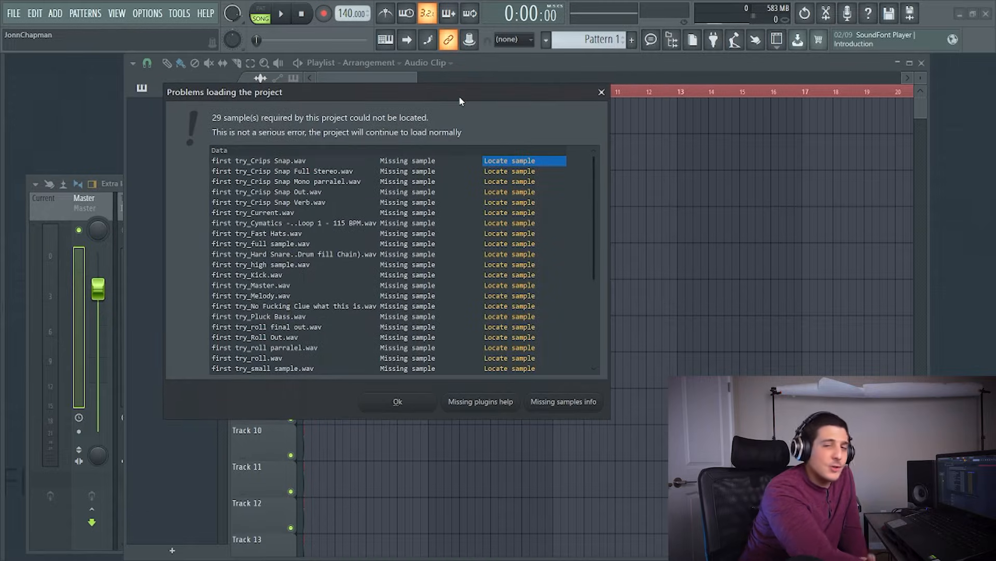
mouse_move(464, 94)
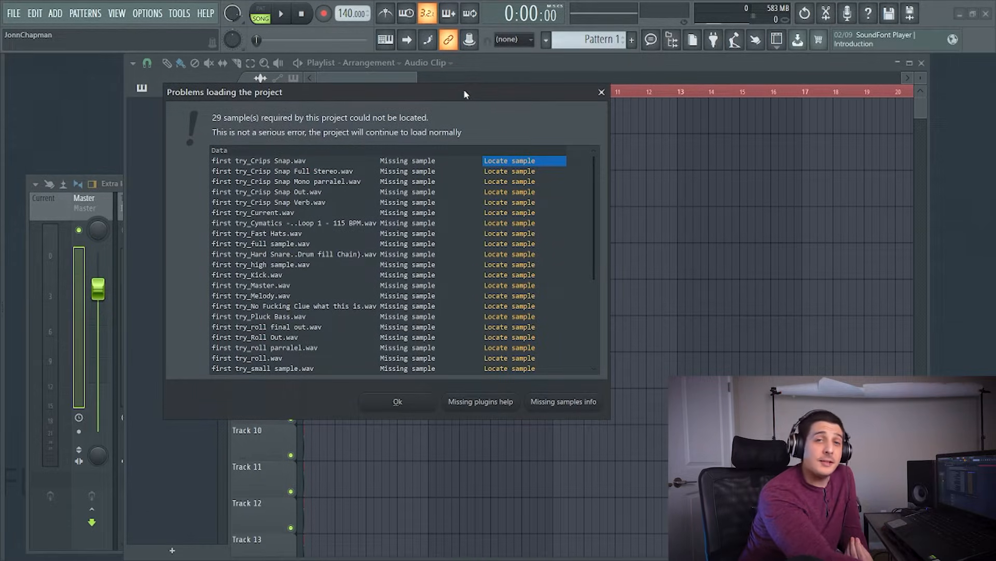
left_click(147, 13)
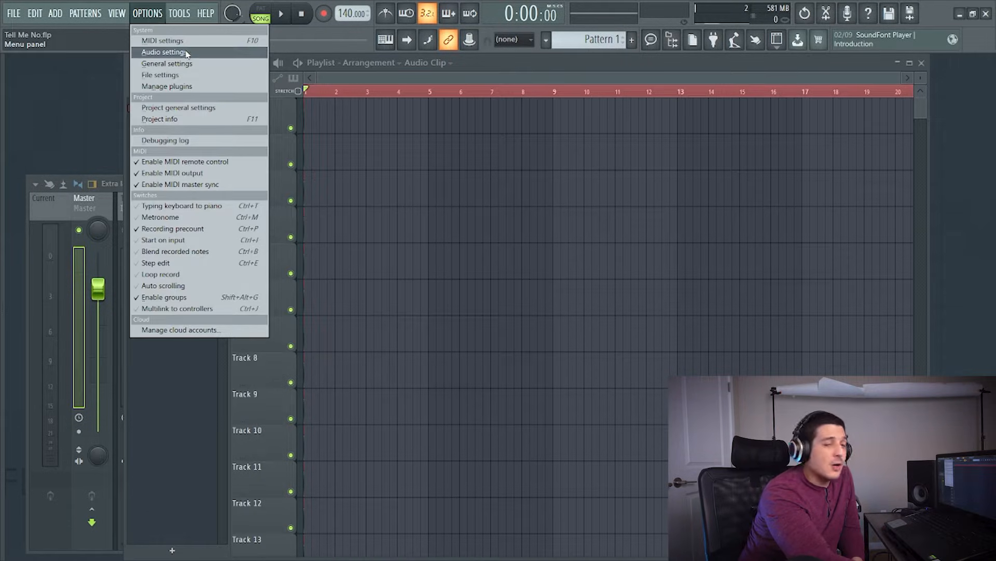
left_click(160, 74)
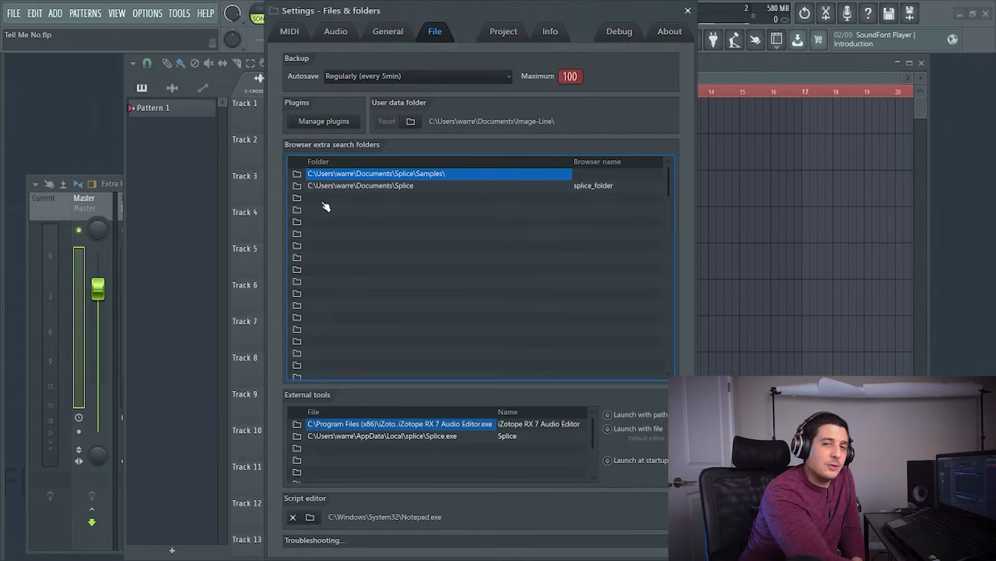
mouse_move(326, 209)
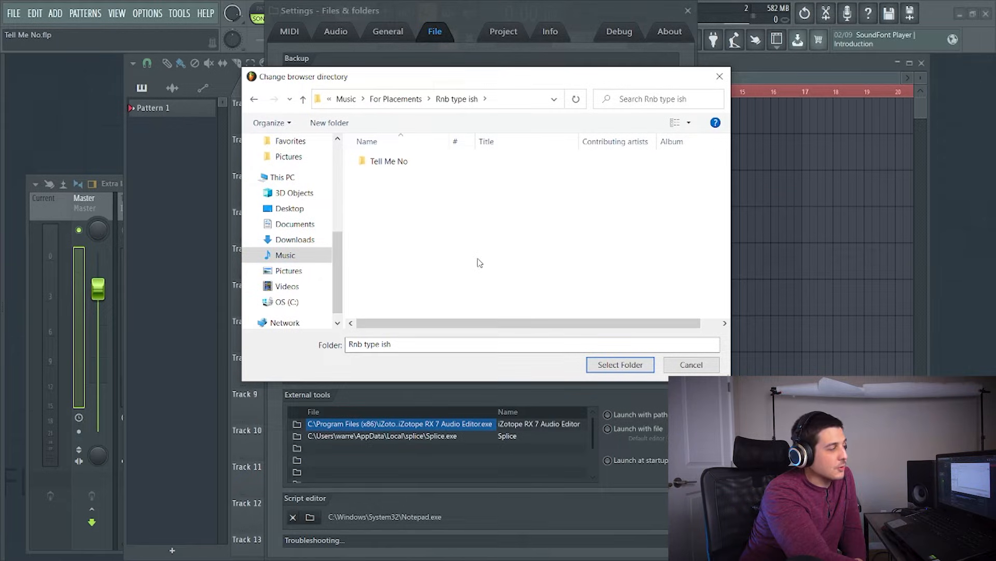
mouse_move(448, 389)
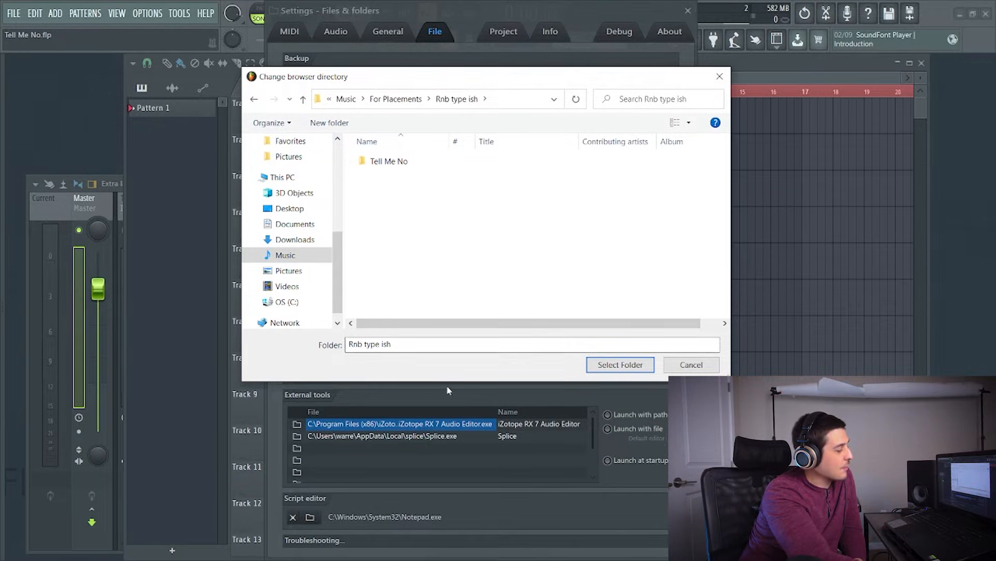
Check the Rnb type ish folder's sample files in Explorer, then close that window
left_click(618, 364)
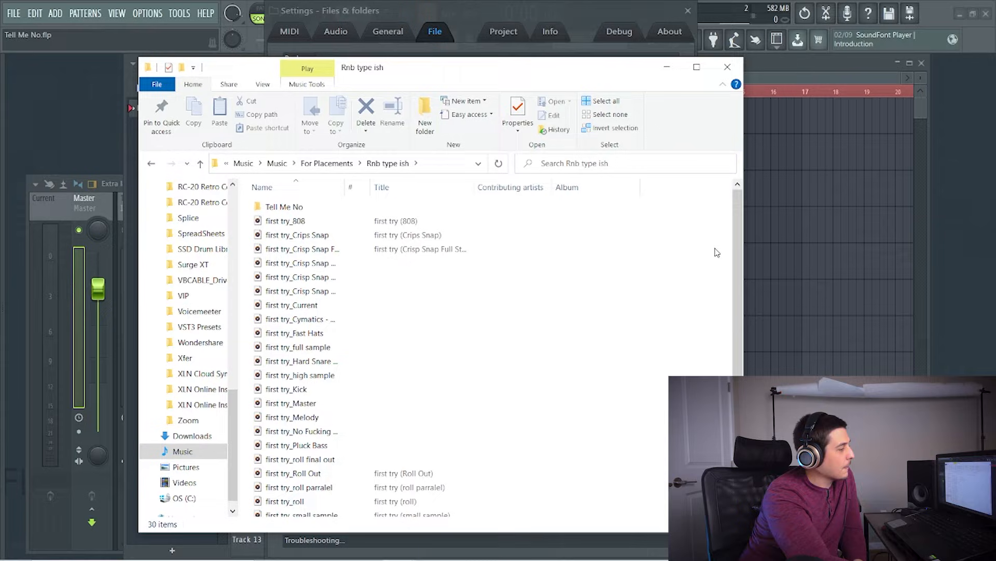
scroll("down", 3)
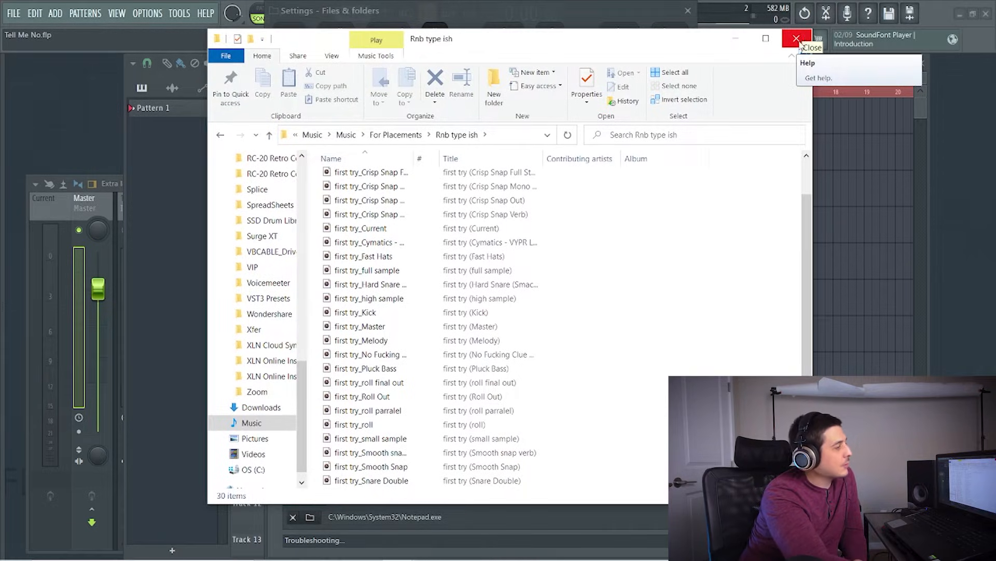
left_click(797, 38)
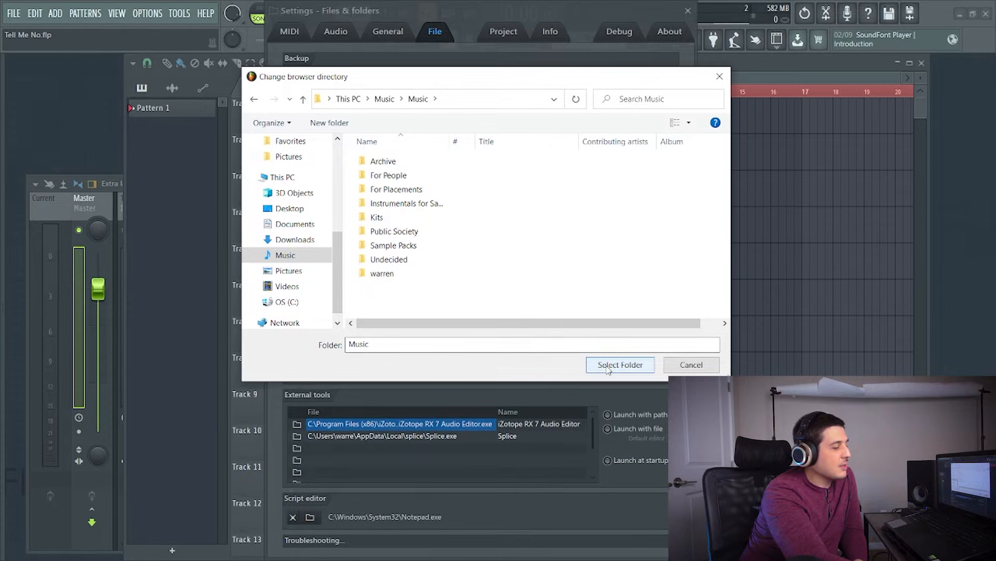
Add Music\Music as a browser extra search folder and close Settings
left_click(619, 364)
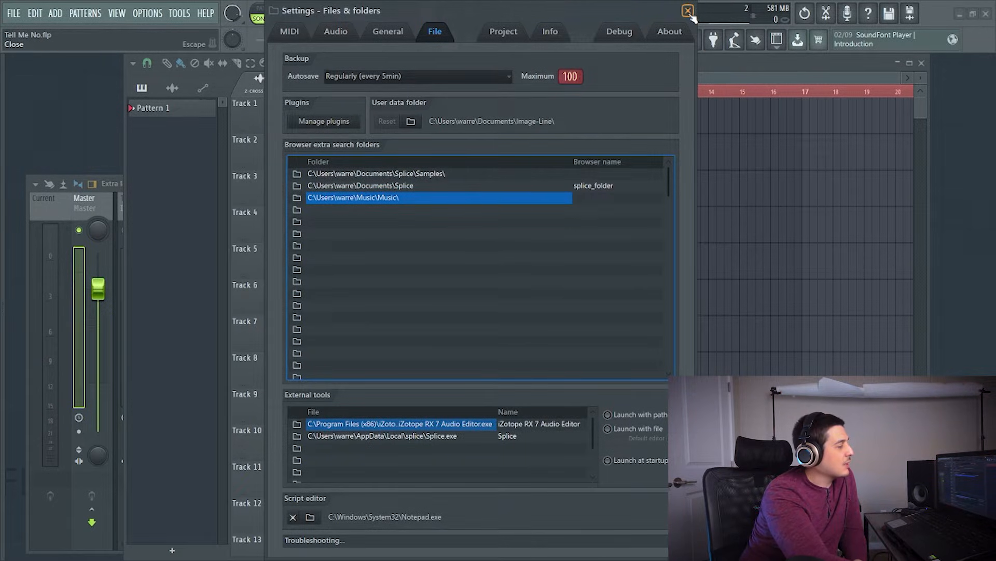
left_click(687, 11)
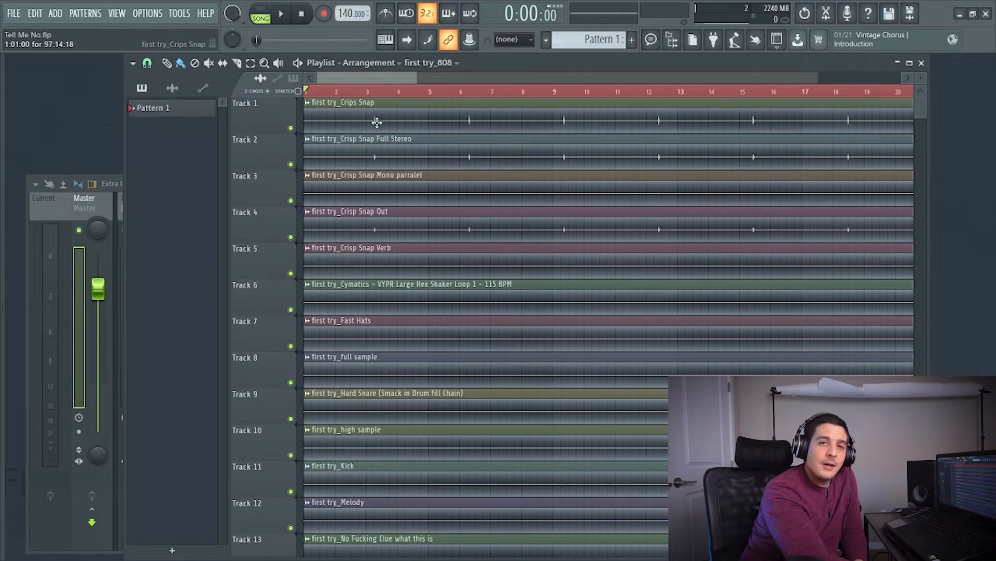
mouse_move(535, 121)
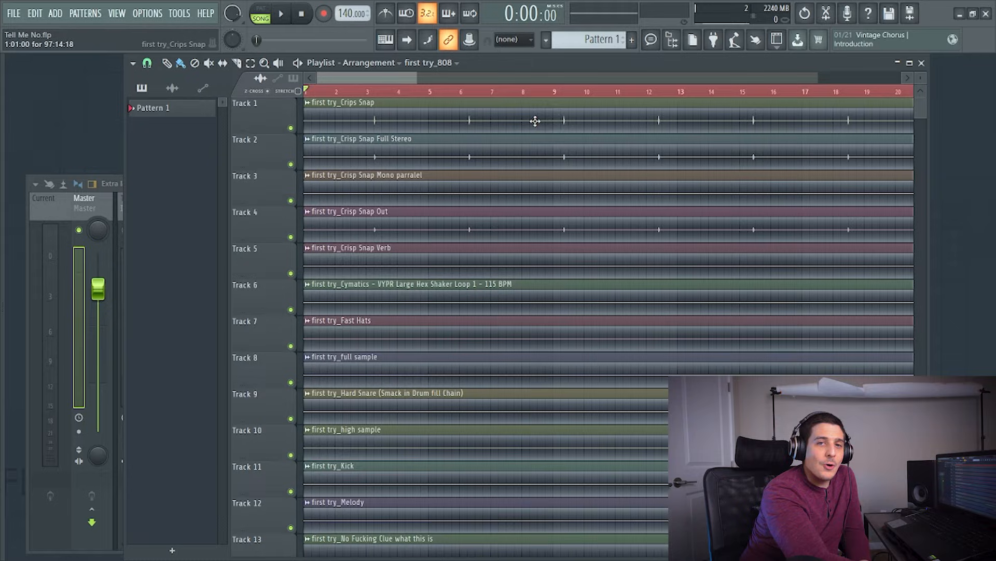
mouse_move(684, 113)
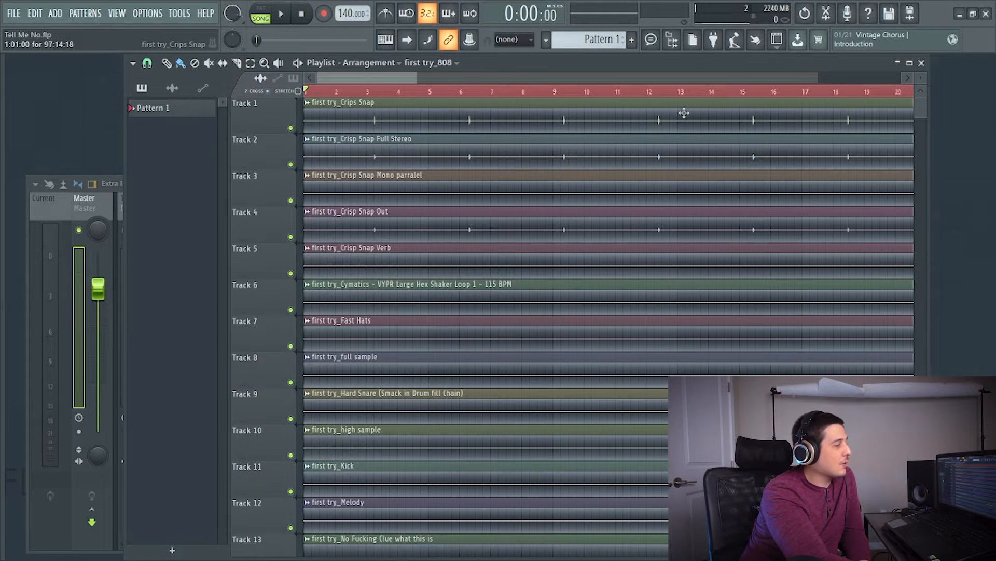
mouse_move(698, 113)
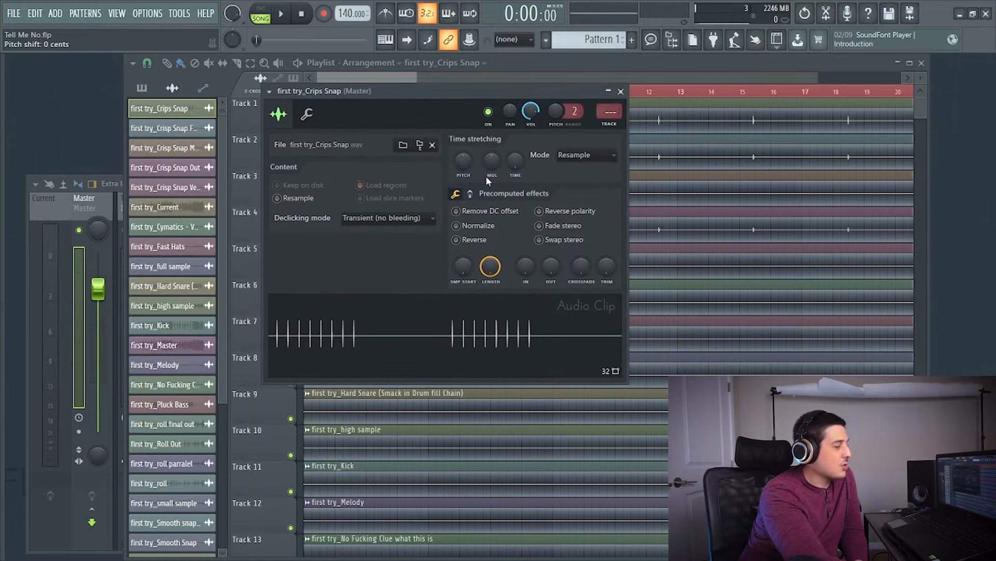
Bring up the first try_Crips Snap clip's settings to confirm its sample is found
left_click(607, 92)
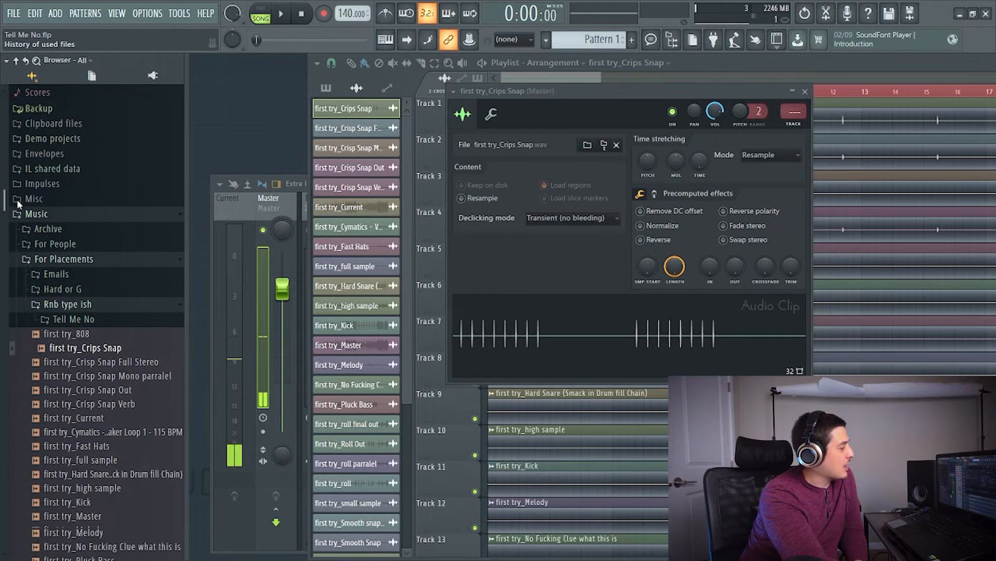
Expand the browser to Music > For Placements > Rnb type ish and show its folder options
scroll("down", 3)
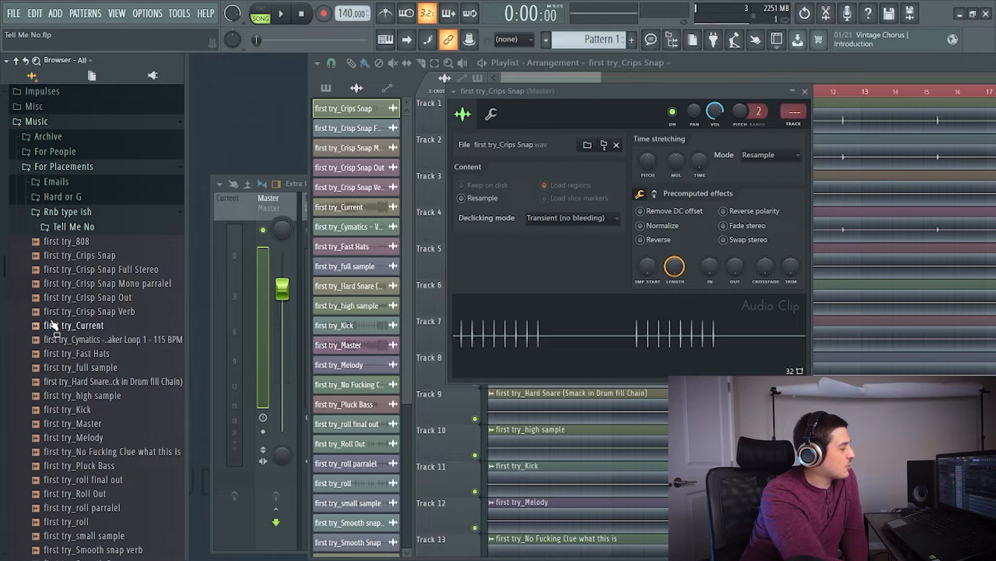
mouse_move(81, 229)
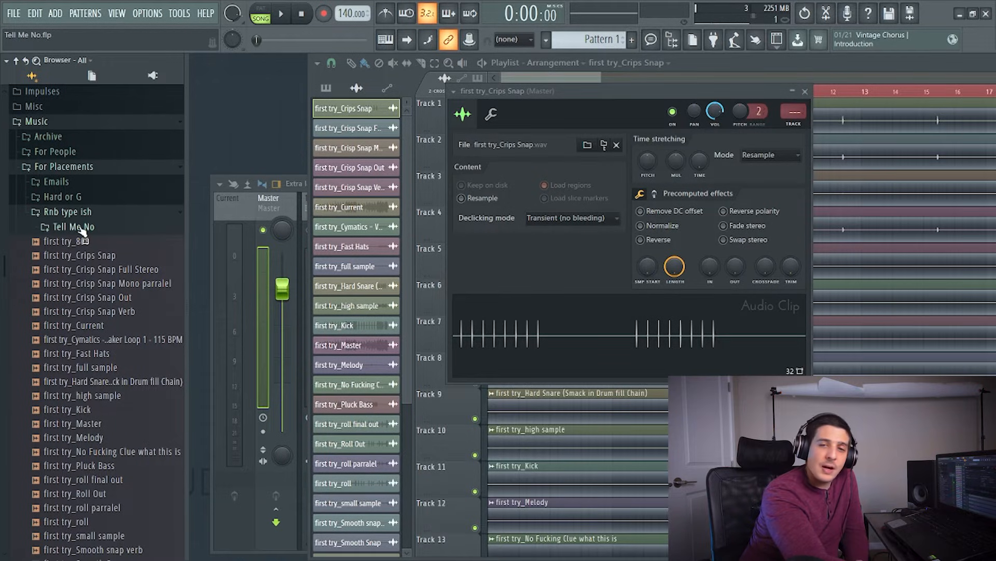
right_click(71, 228)
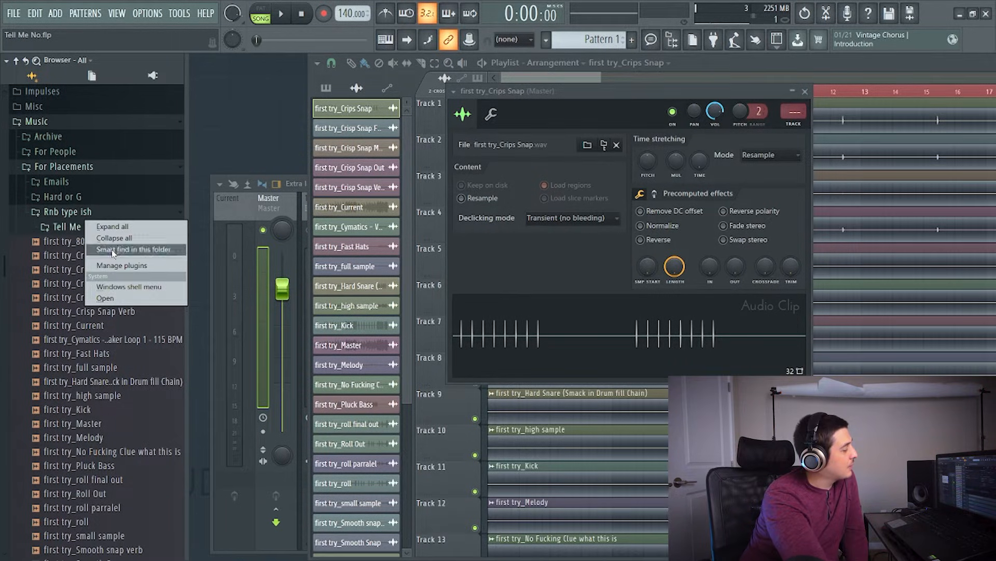
mouse_move(105, 298)
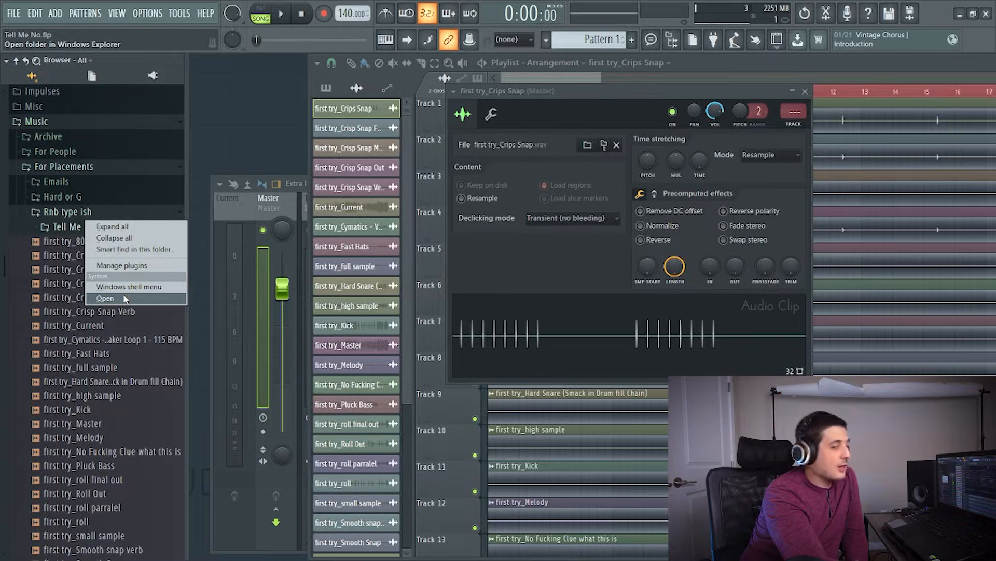
left_click(106, 298)
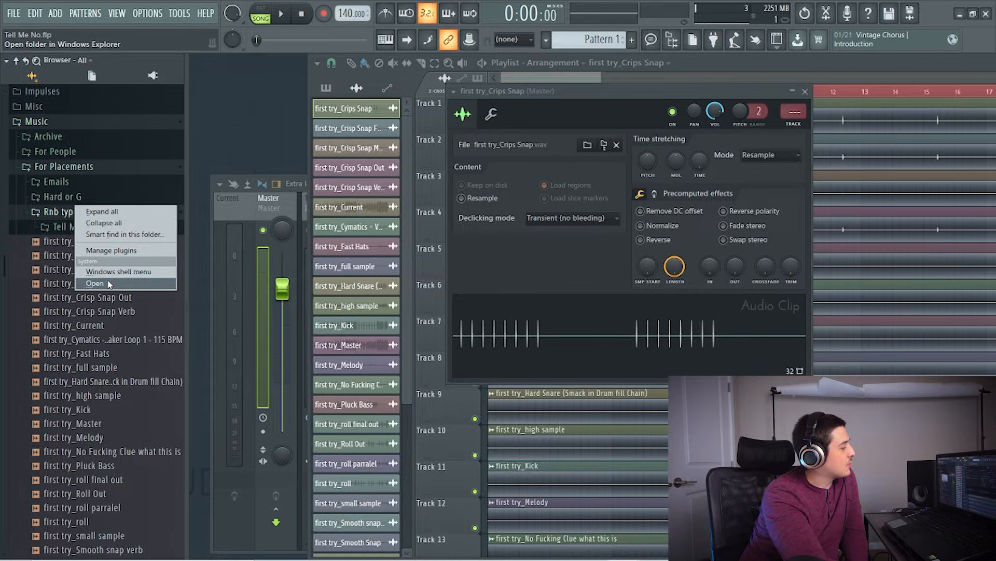
Open the Rnb type ish folder in Windows Explorer from the browser menu
left_click(94, 283)
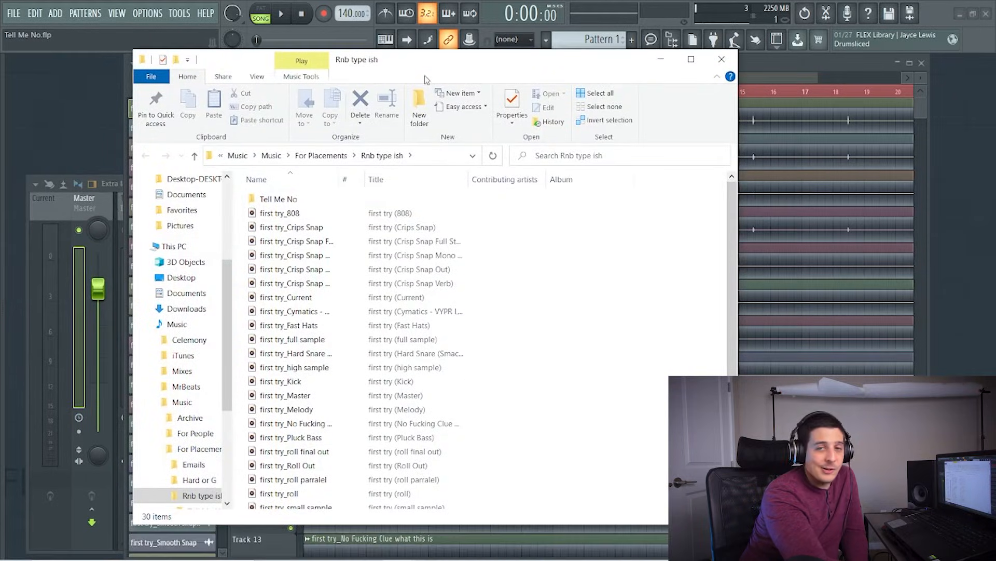
left_click(279, 213)
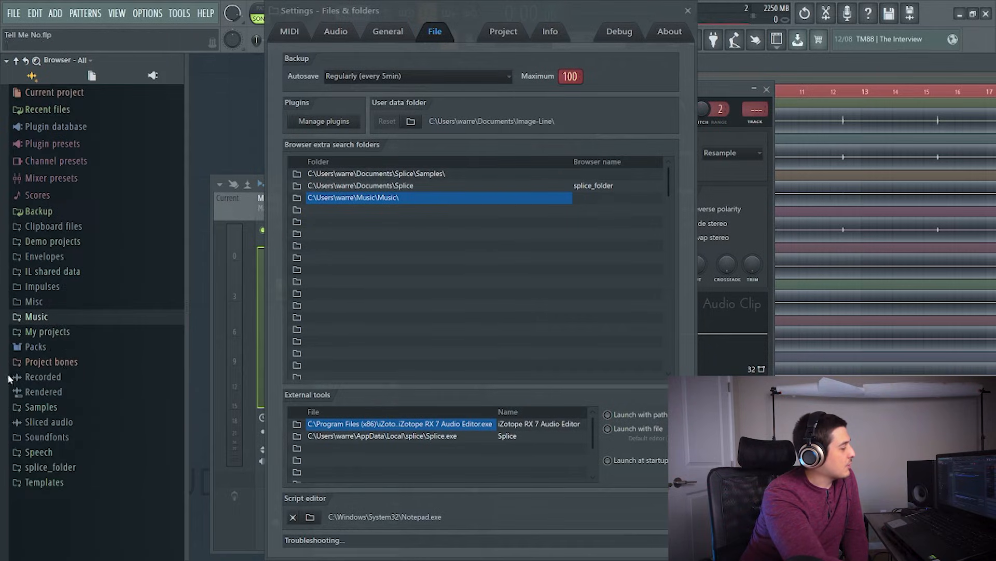
Clear the Music\Music entry from the extra search folders, leaving the two Splice folders
left_click(36, 315)
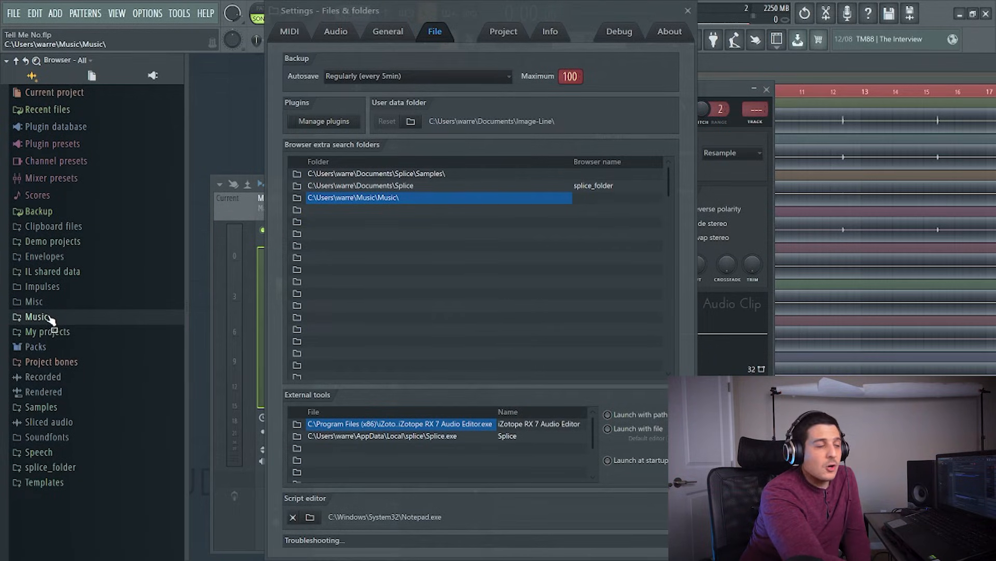
left_click(37, 316)
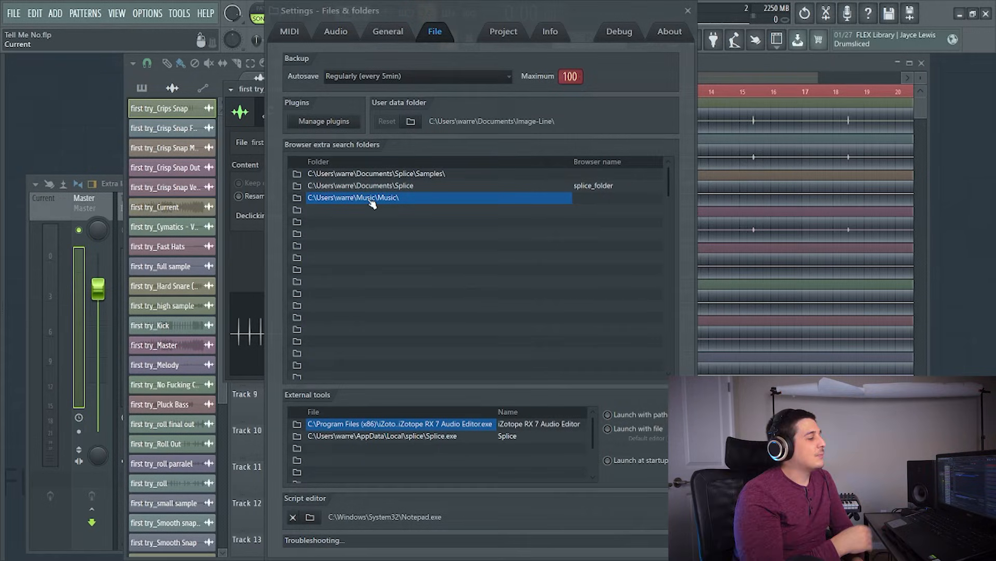
right_click(371, 197)
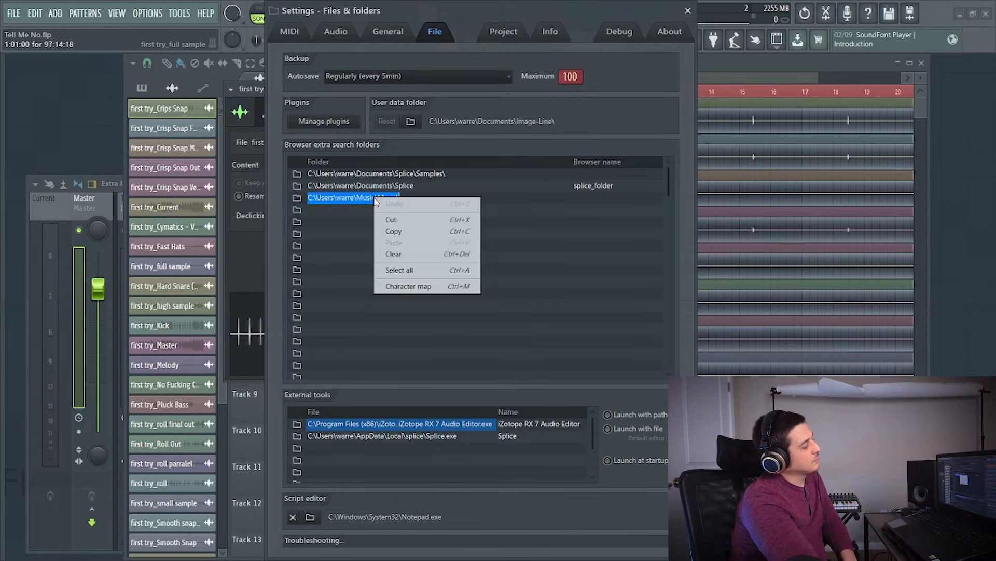
left_click(392, 253)
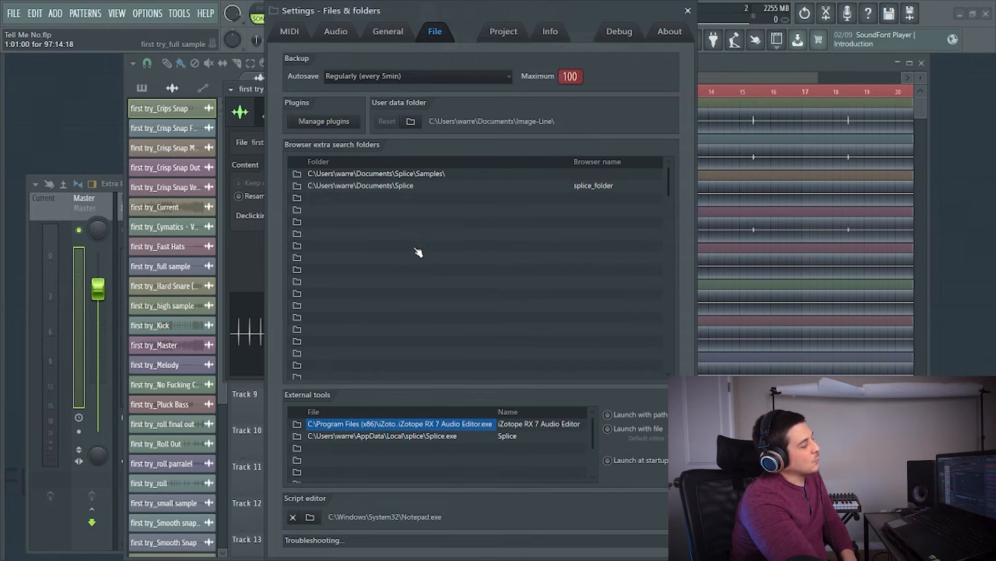
left_click(418, 246)
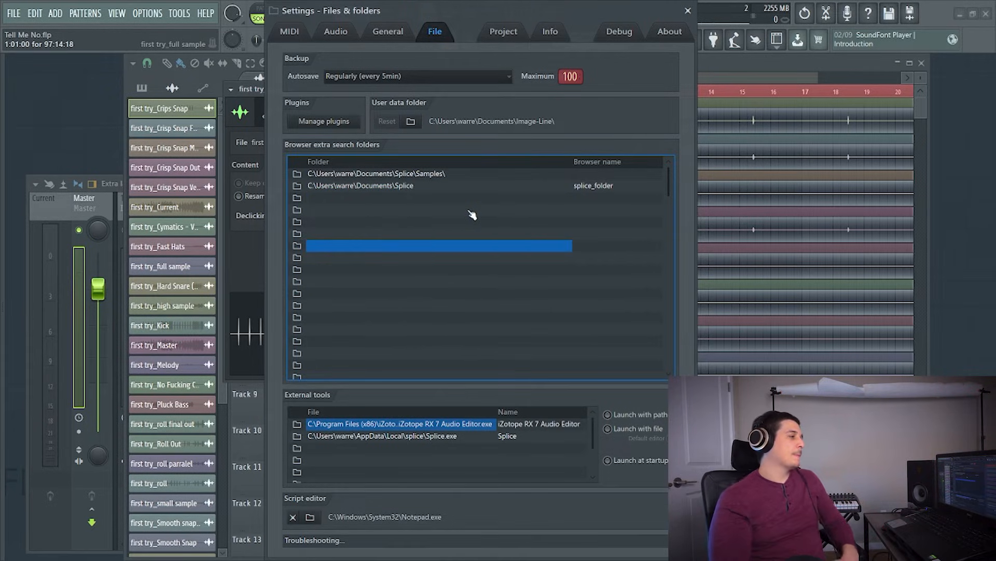